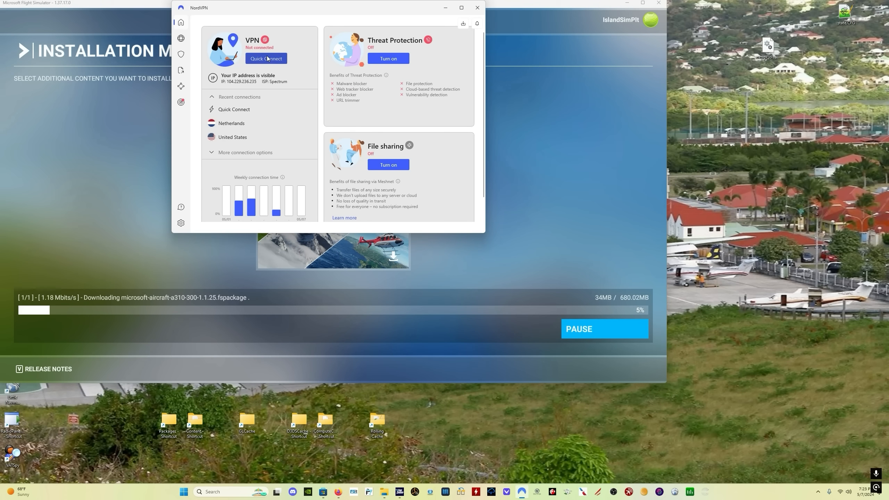
Start a NordVPN Quick Connect to the fastest server
{"action": "left_click", "coordinate": [266, 58]}
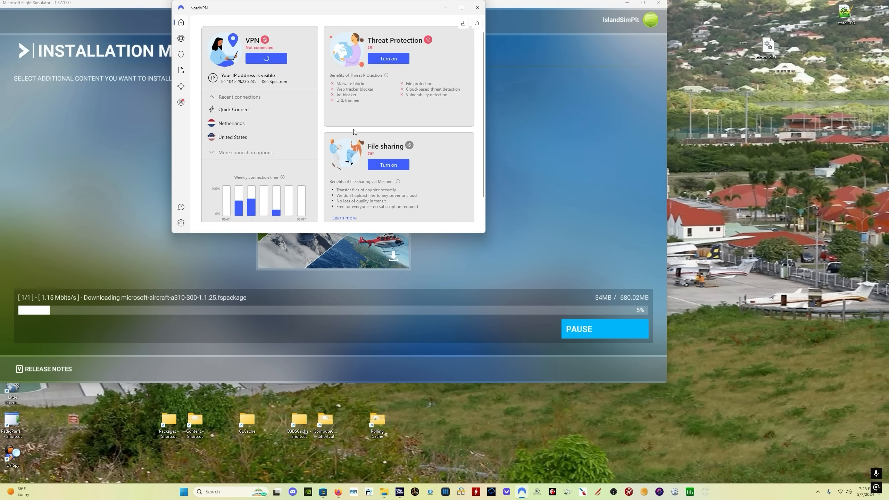
{"action": "left_click", "coordinate": [265, 58]}
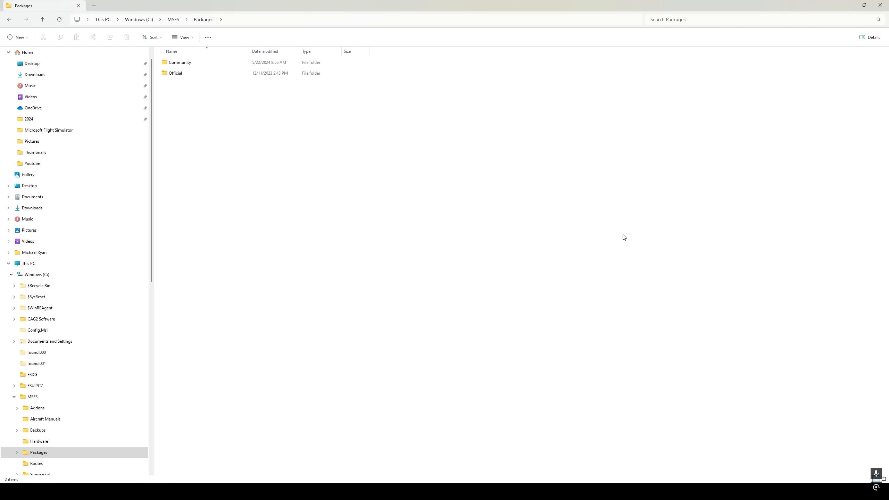
{"action": "left_click", "coordinate": [180, 62]}
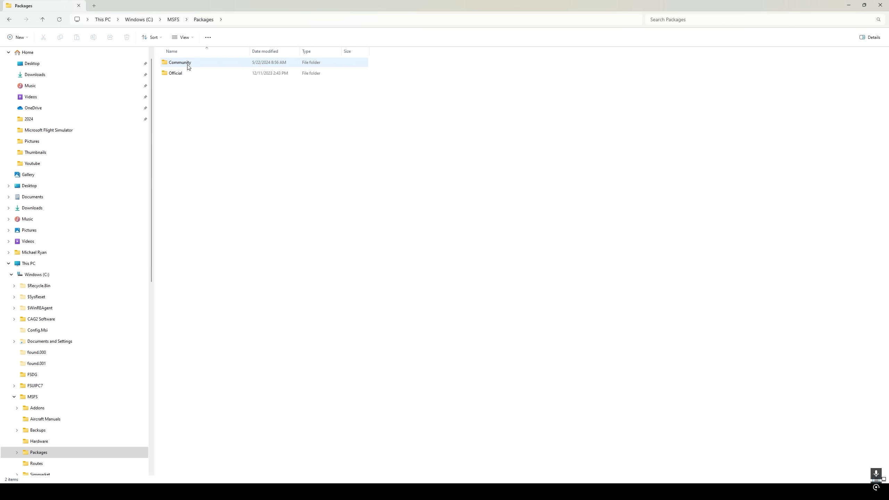
{"action": "double_click", "coordinate": [179, 62]}
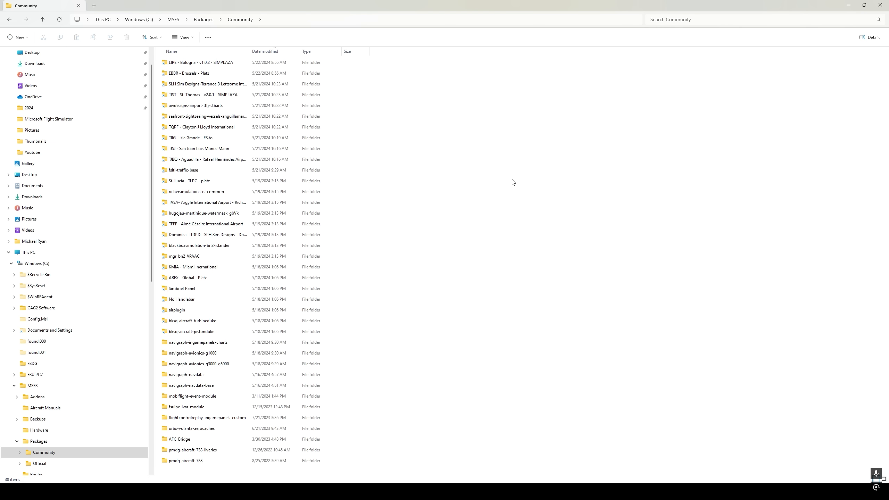
{"action": "mouse_move", "coordinate": [20, 474]}
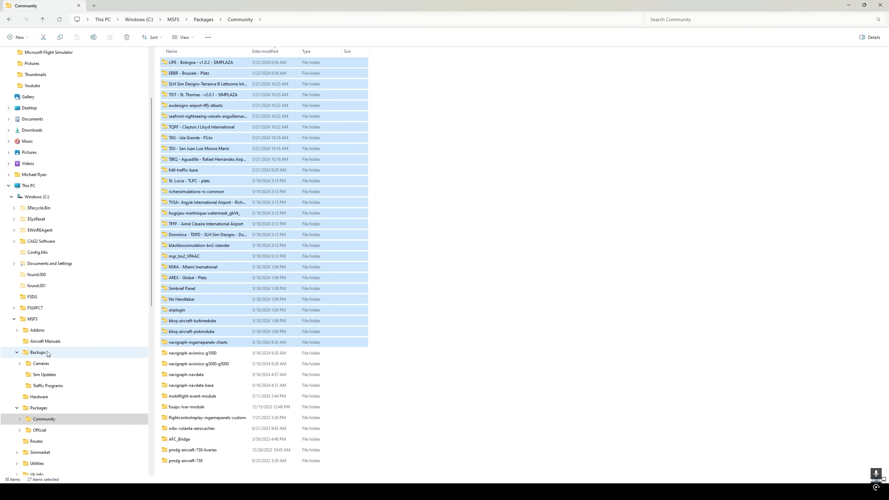
{"action": "left_click", "coordinate": [574, 320]}
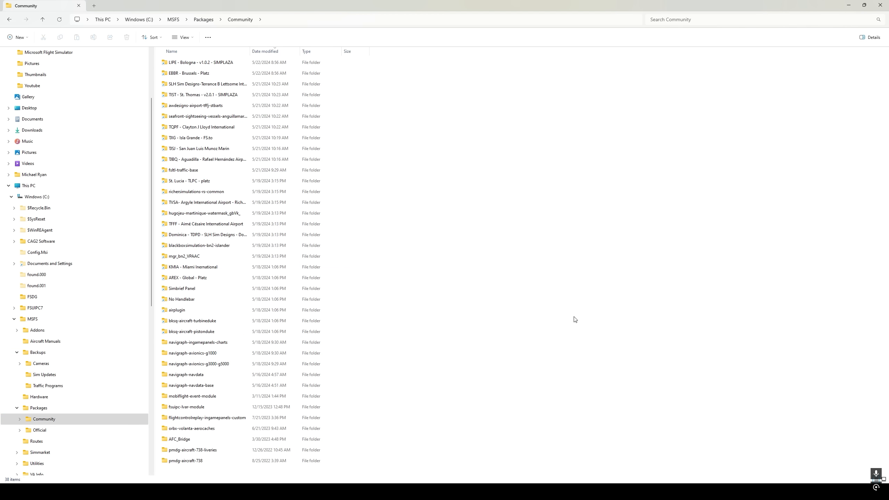
{"action": "left_click", "coordinate": [191, 385]}
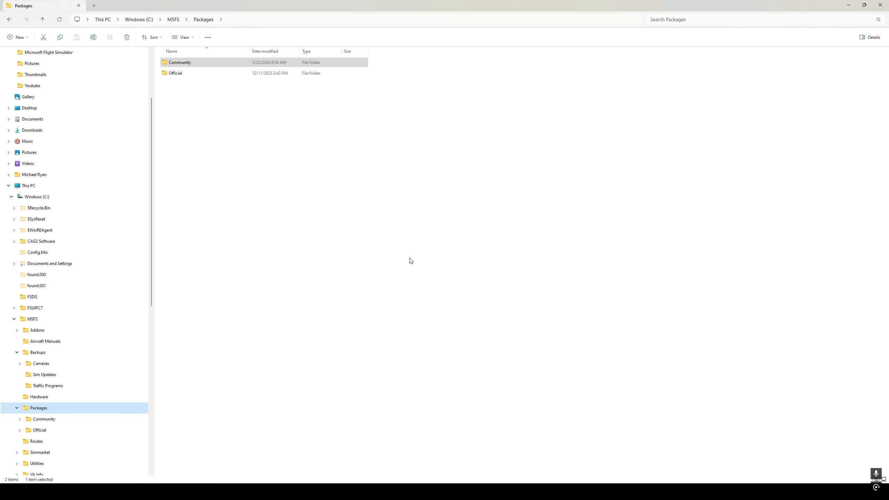
{"action": "left_click", "coordinate": [180, 62]}
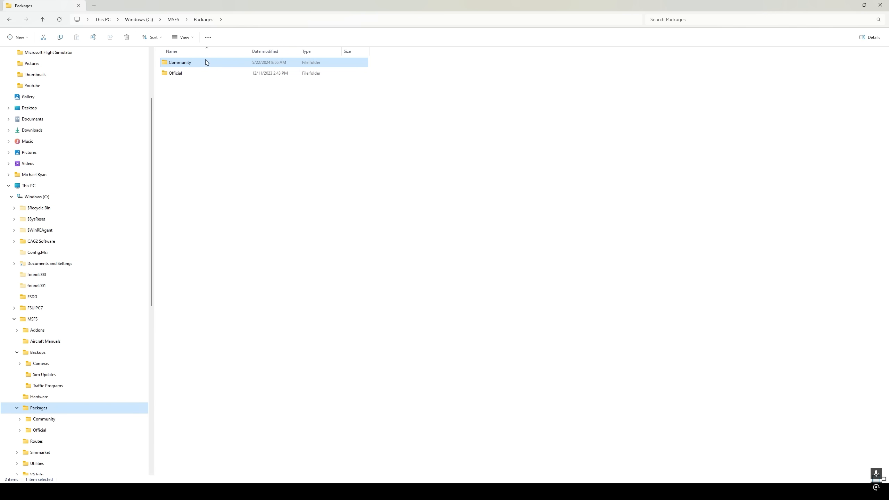
Rename the Community folder inside Packages to OLD_Community
{"action": "right_click", "coordinate": [180, 62]}
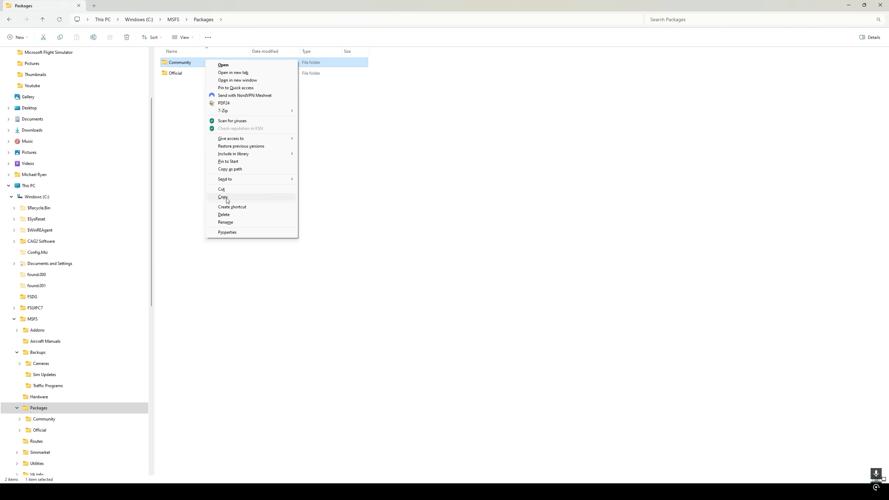
{"action": "left_click", "coordinate": [226, 222]}
{"action": "type", "text": "OLD_"}
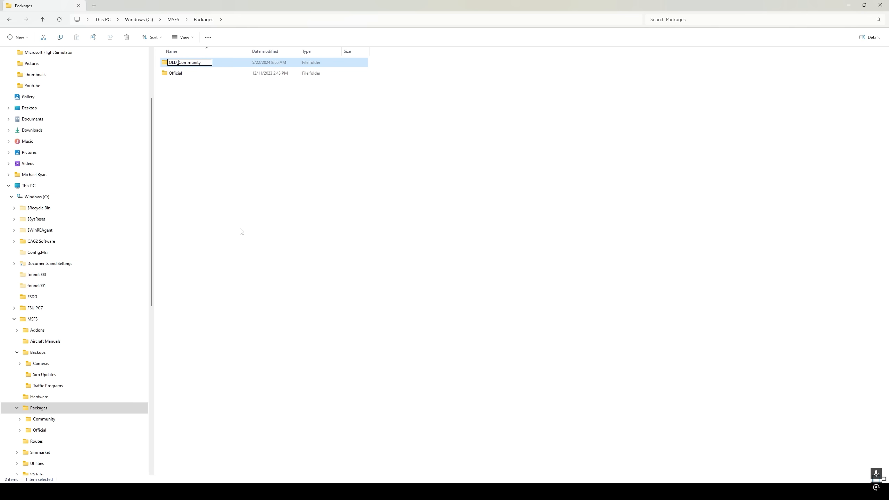
{"action": "key", "text": "enter"}
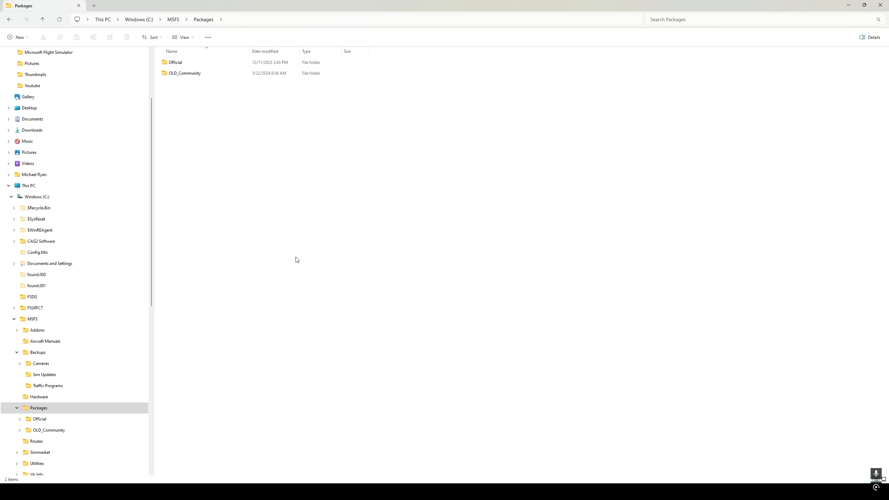
{"action": "mouse_move", "coordinate": [200, 95]}
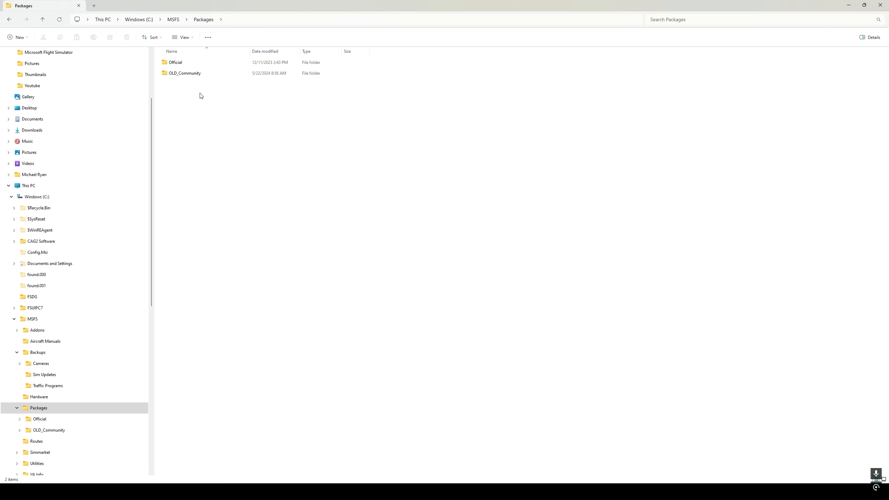
{"action": "mouse_move", "coordinate": [321, 156]}
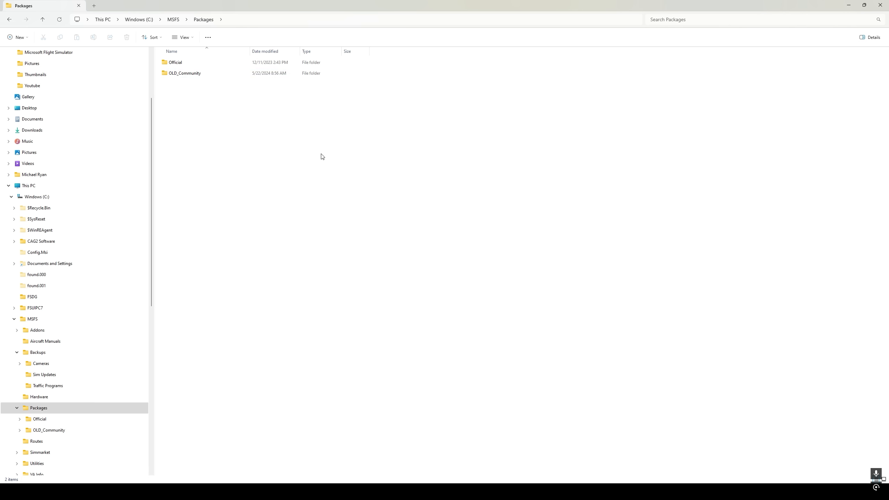
{"action": "mouse_move", "coordinate": [255, 120]}
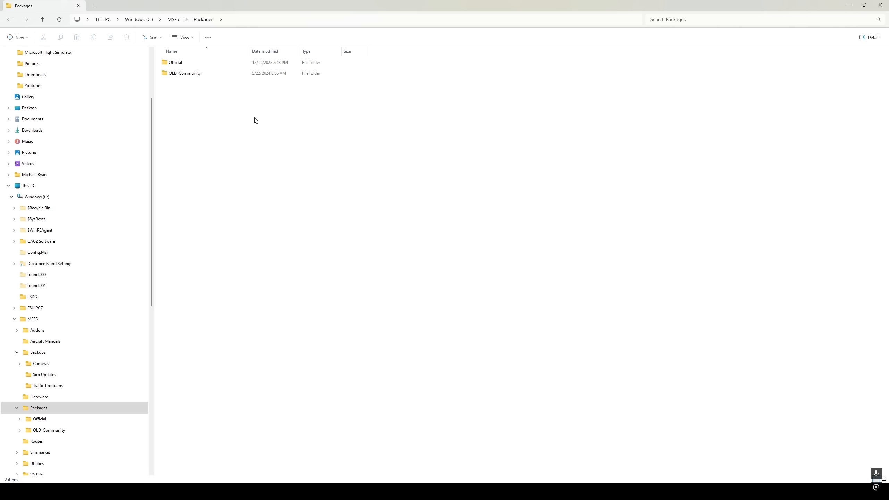
{"action": "mouse_move", "coordinate": [253, 117]}
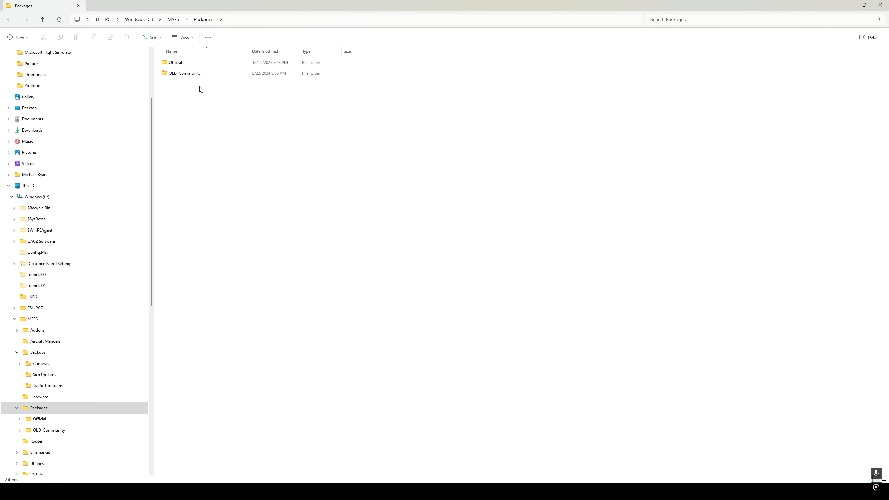
Rename the OLD_Community folder back to 'Community'
{"action": "right_click", "coordinate": [185, 72]}
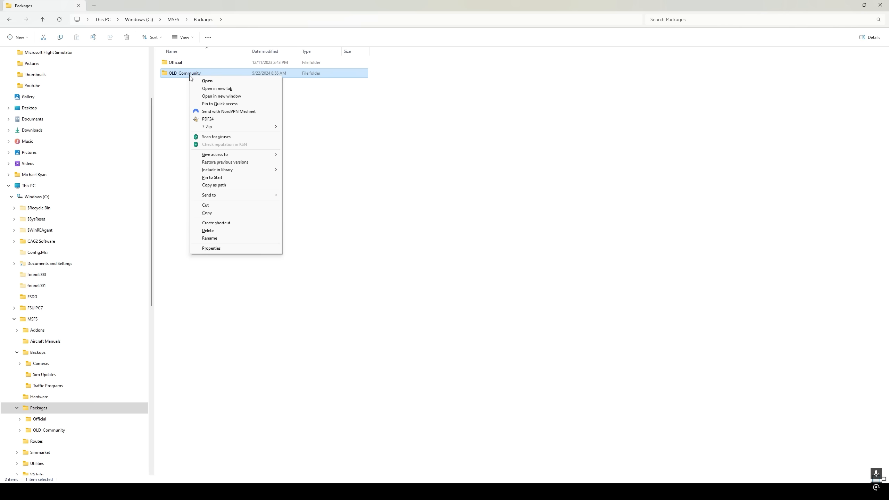
{"action": "left_click", "coordinate": [209, 239]}
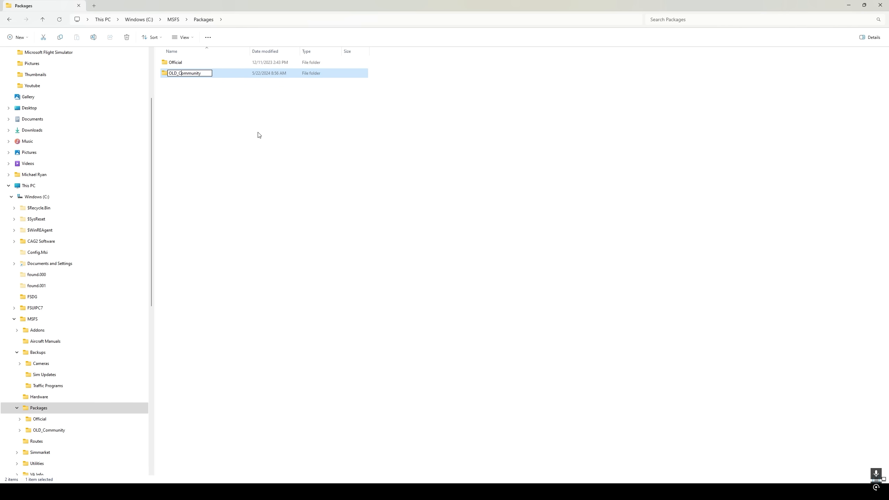
{"action": "type", "text": "Community"}
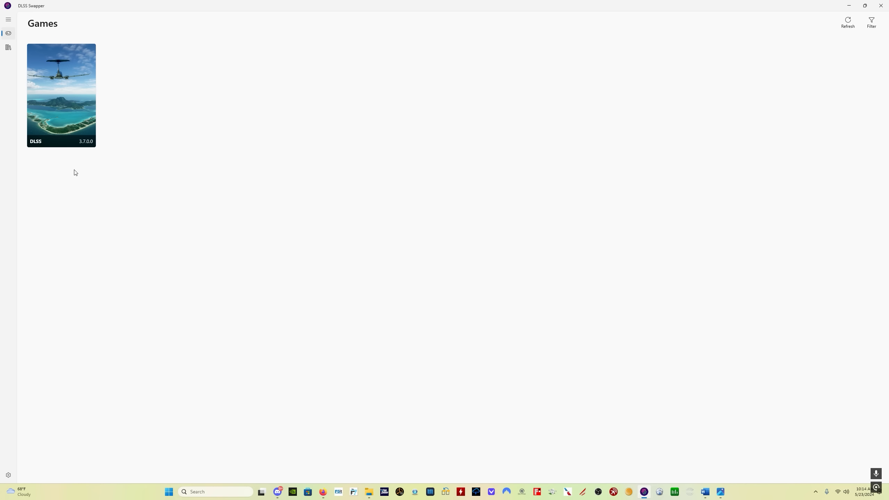
{"action": "mouse_move", "coordinate": [8, 47]}
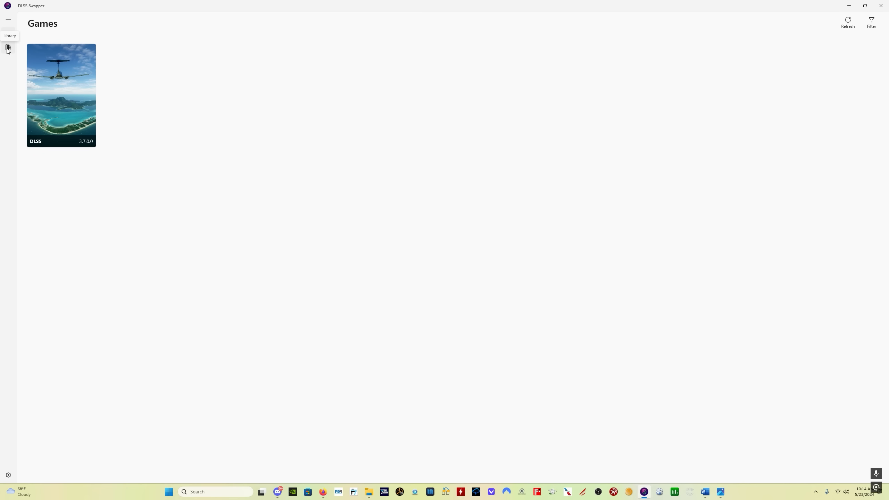
Show the DLSS Swapper Library listing DLSS versions from v3.7 down to v1.0
{"action": "left_click", "coordinate": [7, 47]}
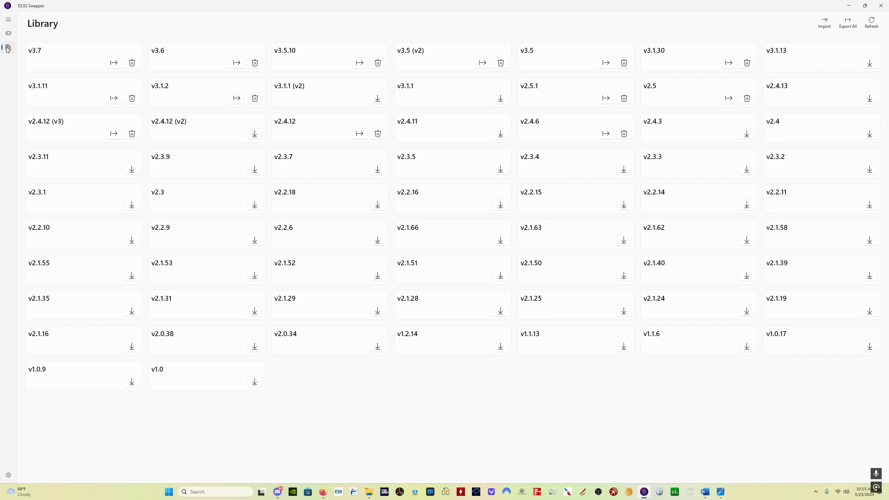
{"action": "mouse_move", "coordinate": [246, 182]}
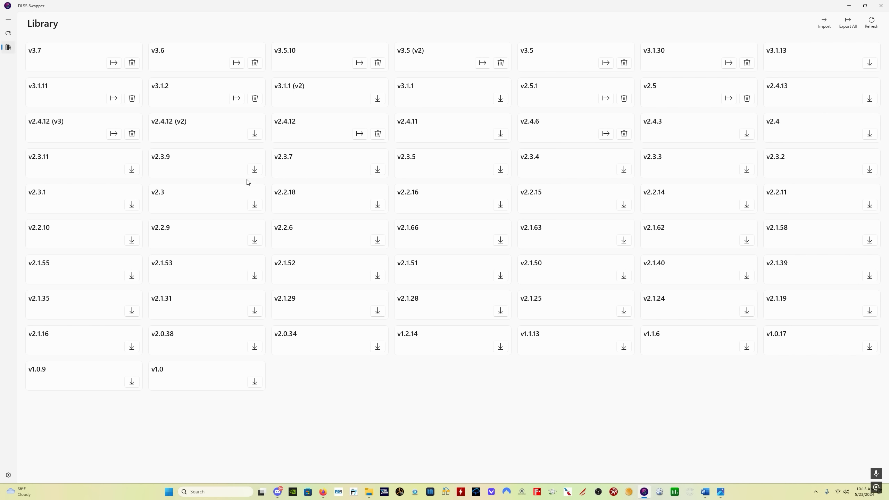
{"action": "mouse_move", "coordinate": [329, 135]}
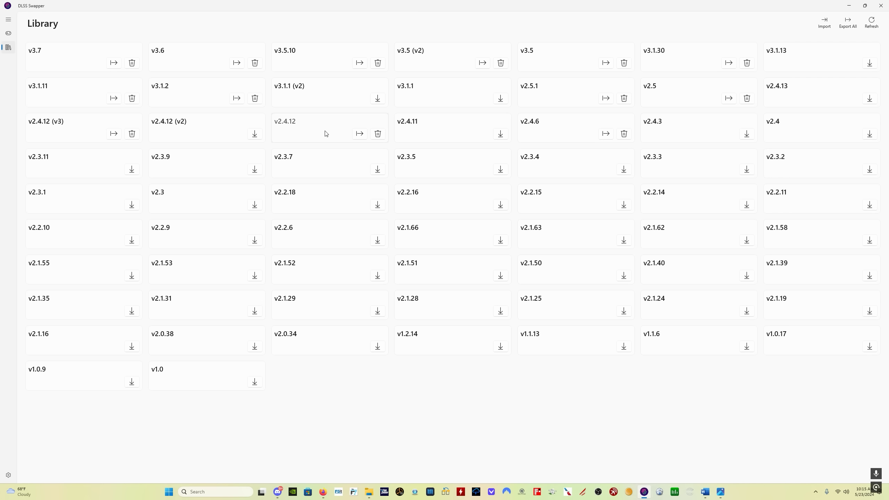
{"action": "mouse_move", "coordinate": [292, 131]}
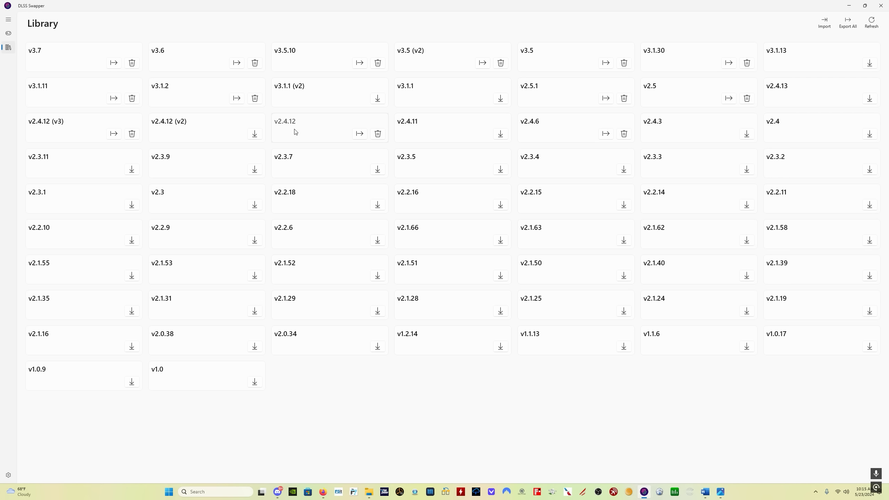
{"action": "mouse_move", "coordinate": [200, 60]}
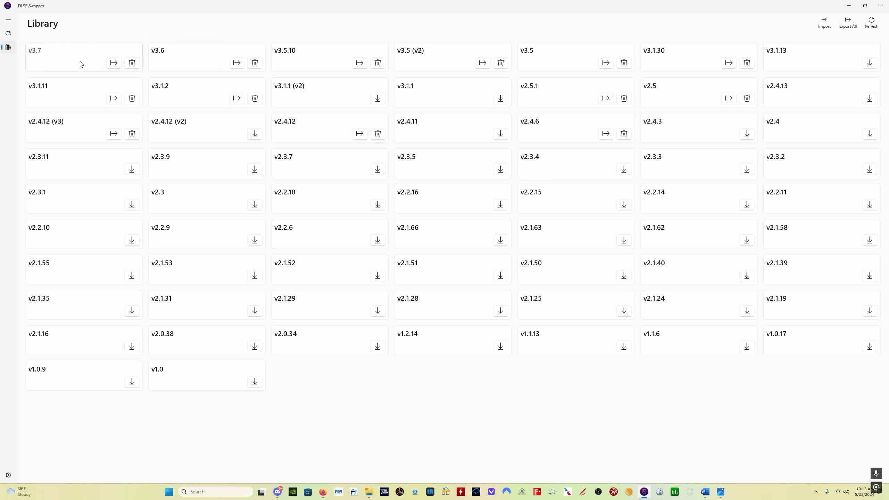
{"action": "mouse_move", "coordinate": [210, 65]}
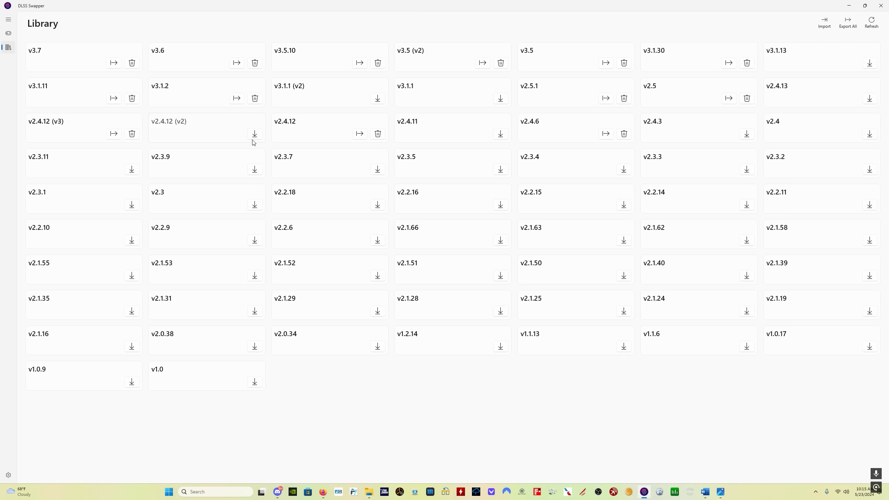
{"action": "mouse_move", "coordinate": [255, 134]}
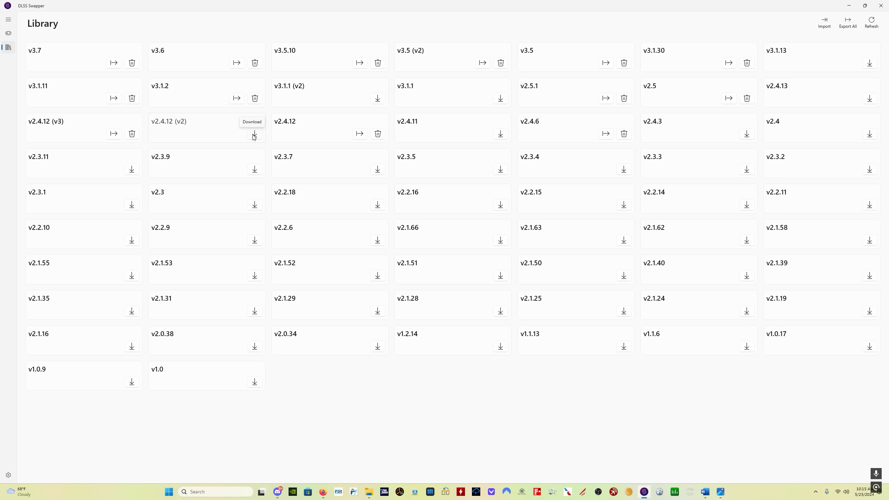
{"action": "mouse_move", "coordinate": [192, 59]}
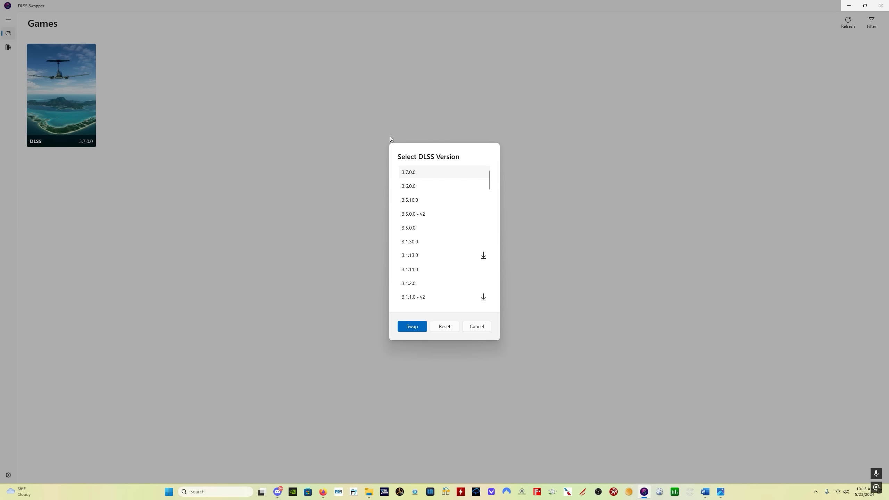
{"action": "mouse_move", "coordinate": [130, 149]}
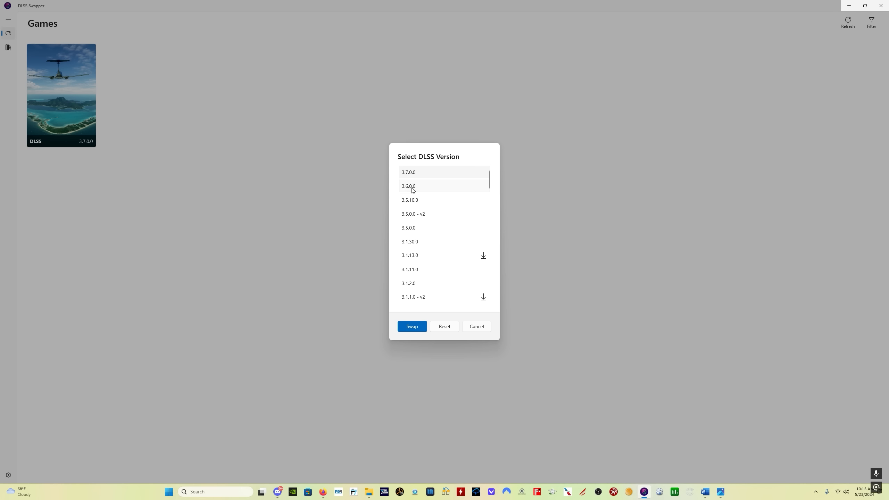
{"action": "mouse_move", "coordinate": [421, 172]}
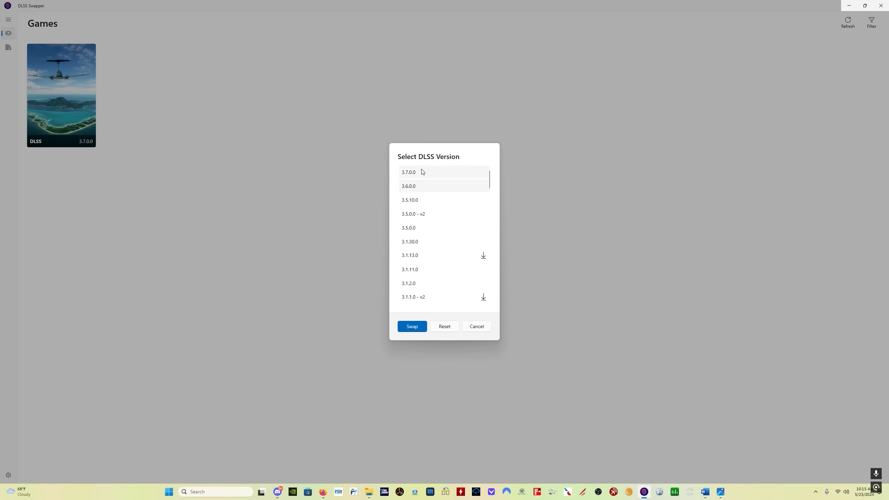